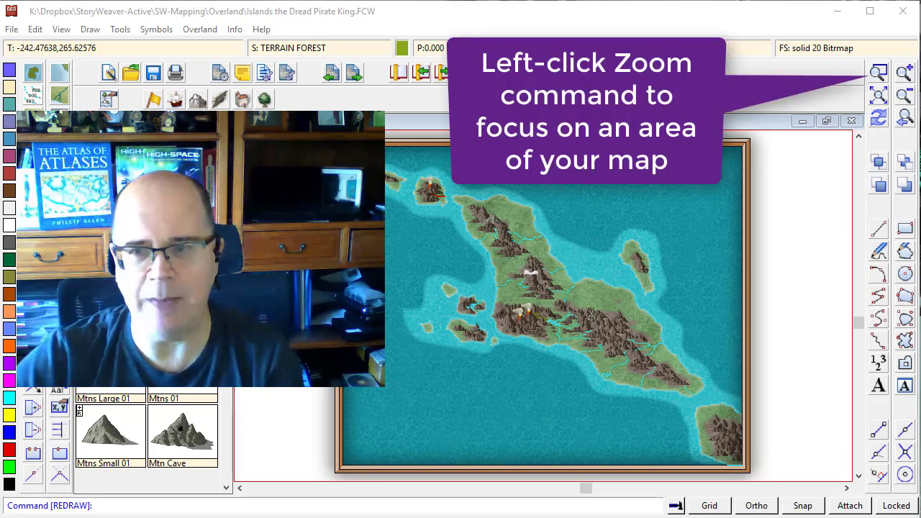
# Zoom a window around the volcanoes and river valley of the main island
pyautogui.click(877, 75)
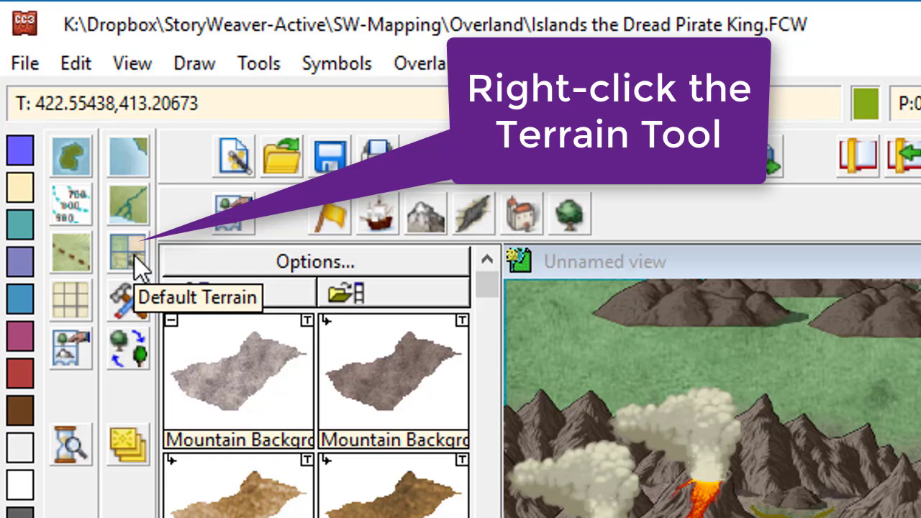
# Pick a terrain fill such as Swamp from the Terrain Tool catalog
pyautogui.rightClick(128, 252)
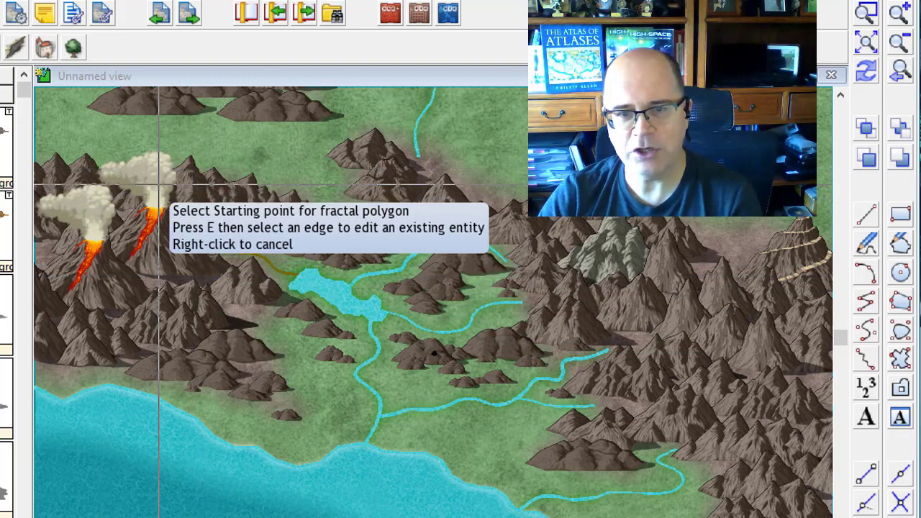
# Outline the swamp polygon around the river valley and Redraw to show sheet effects
pyautogui.click(156, 176)
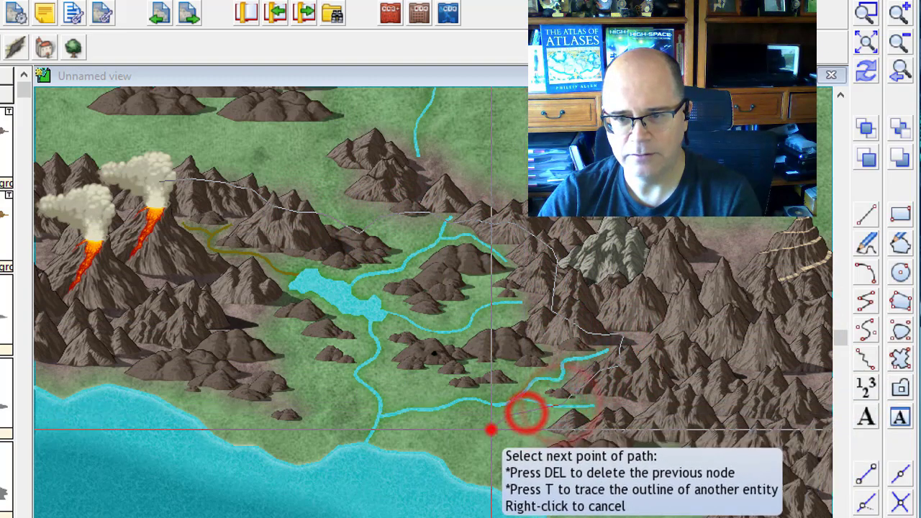
pyautogui.click(385, 377)
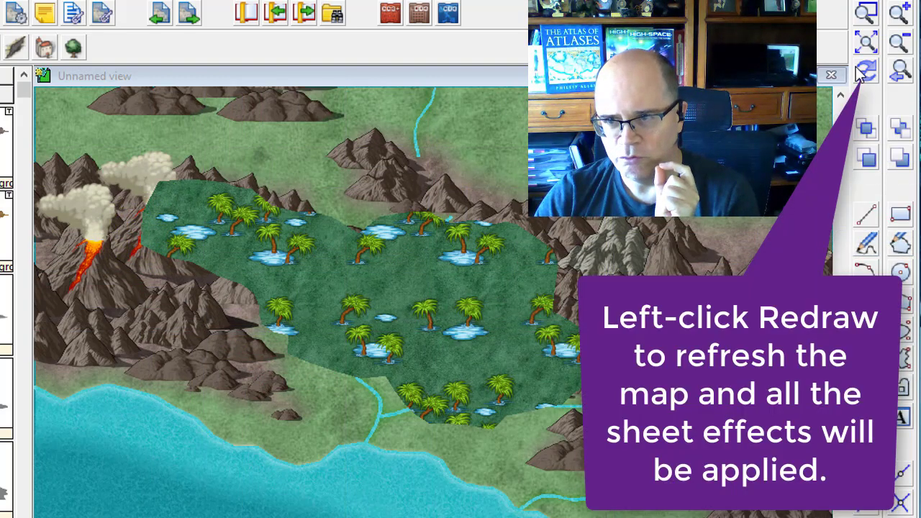
pyautogui.click(866, 70)
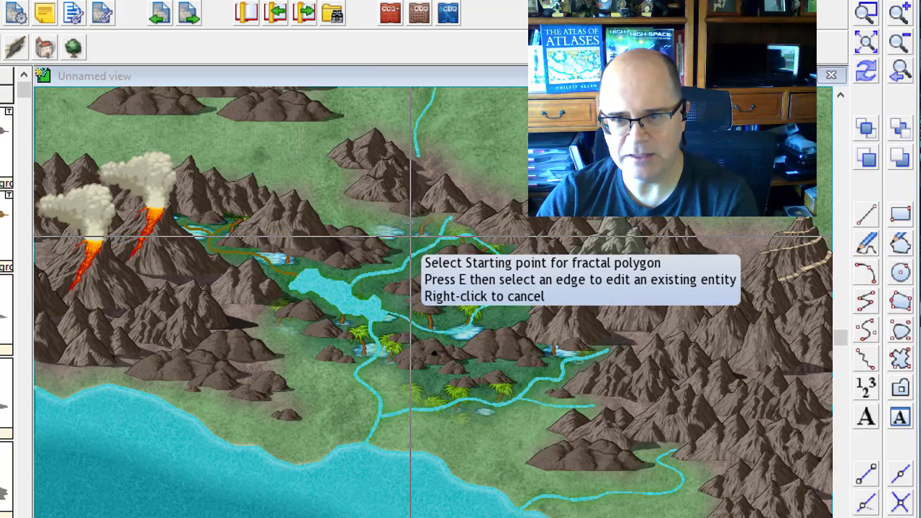
pyautogui.moveTo(475, 316)
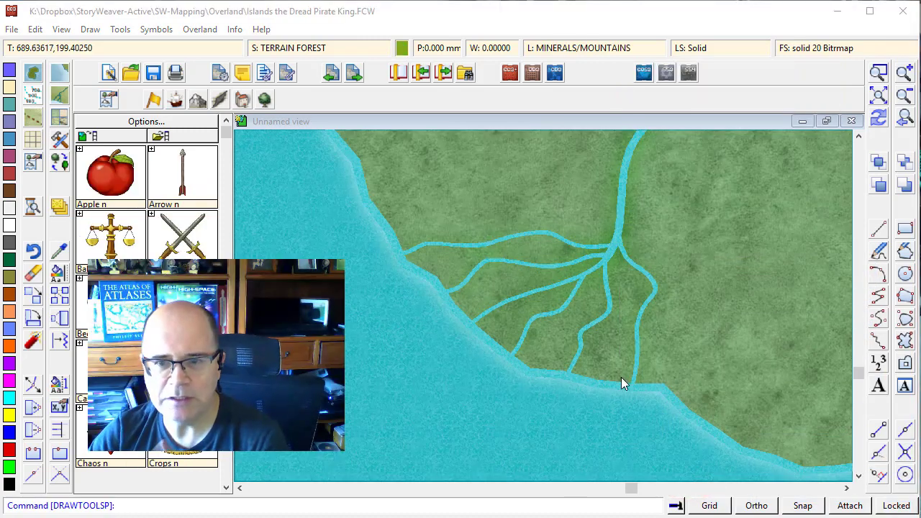
pyautogui.moveTo(653, 391)
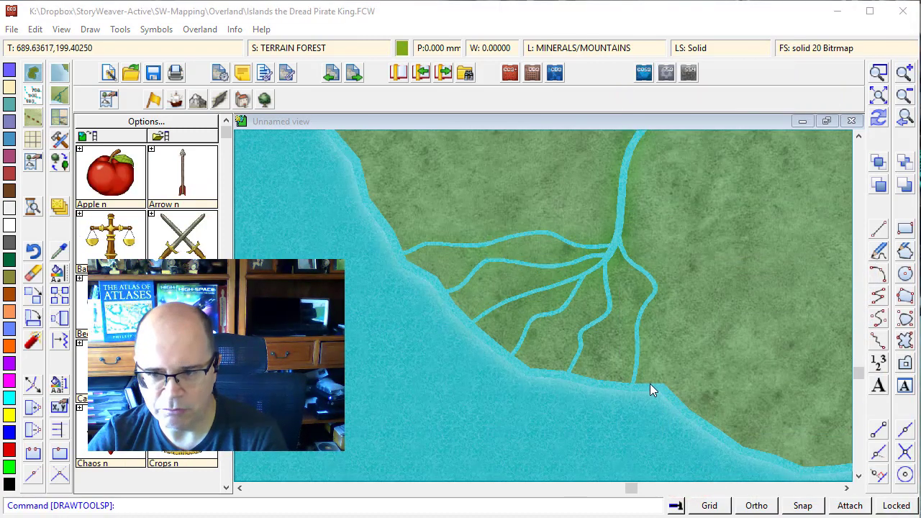
pyautogui.moveTo(373, 211)
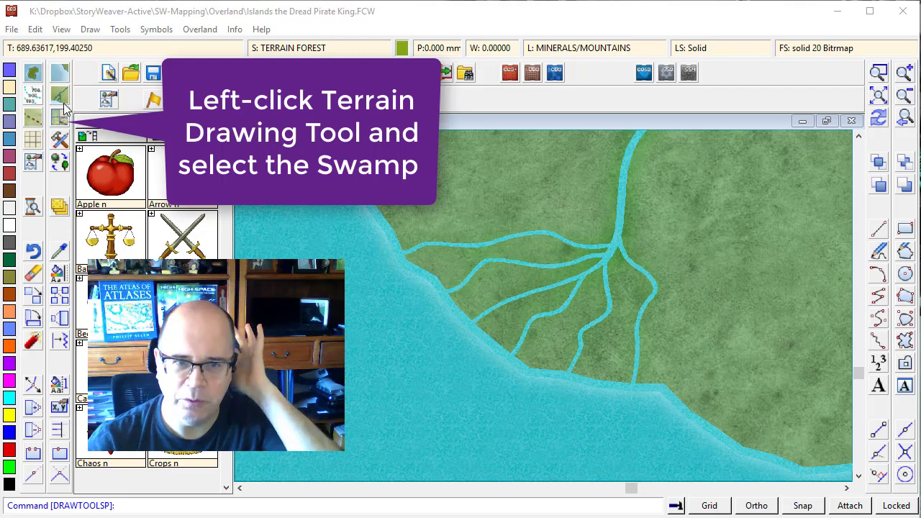
# Draw a Swamp terrain area over the river delta, tracing its edge along the coastline
pyautogui.click(60, 115)
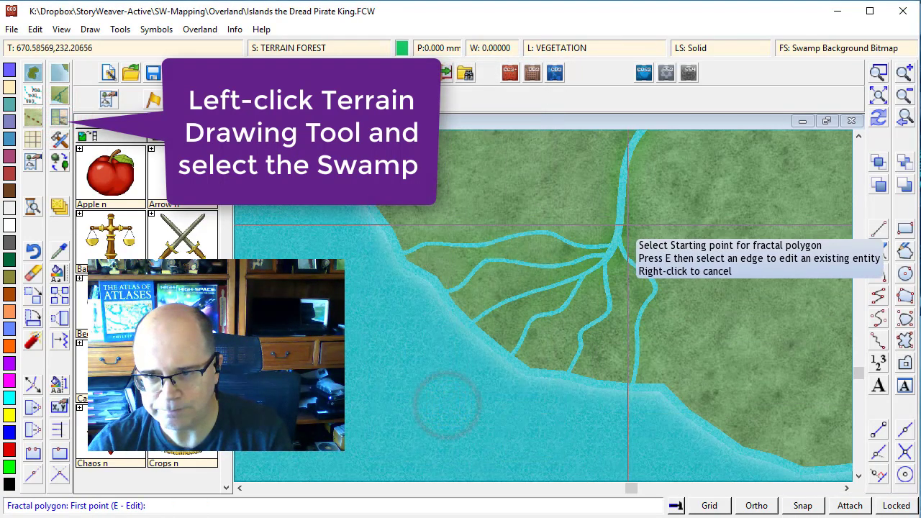
pyautogui.click(687, 320)
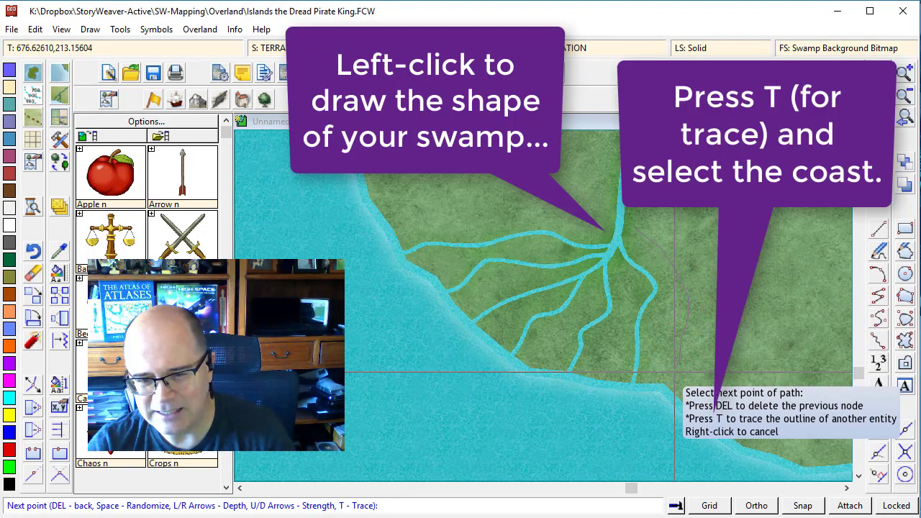
pyautogui.press('t')
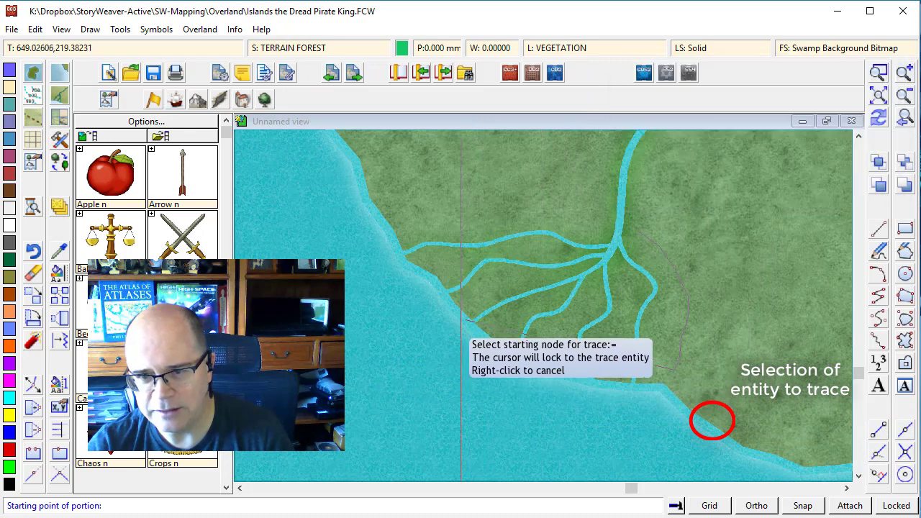
pyautogui.moveTo(712, 417)
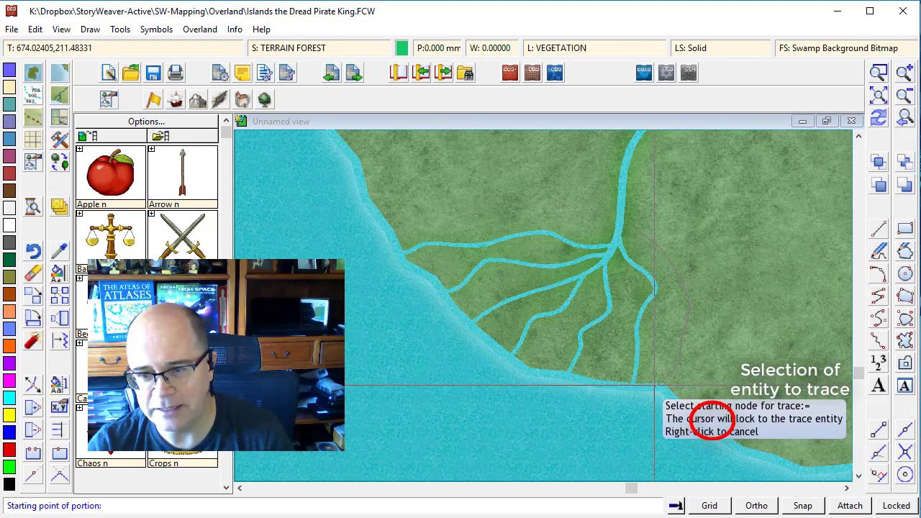
pyautogui.click(645, 379)
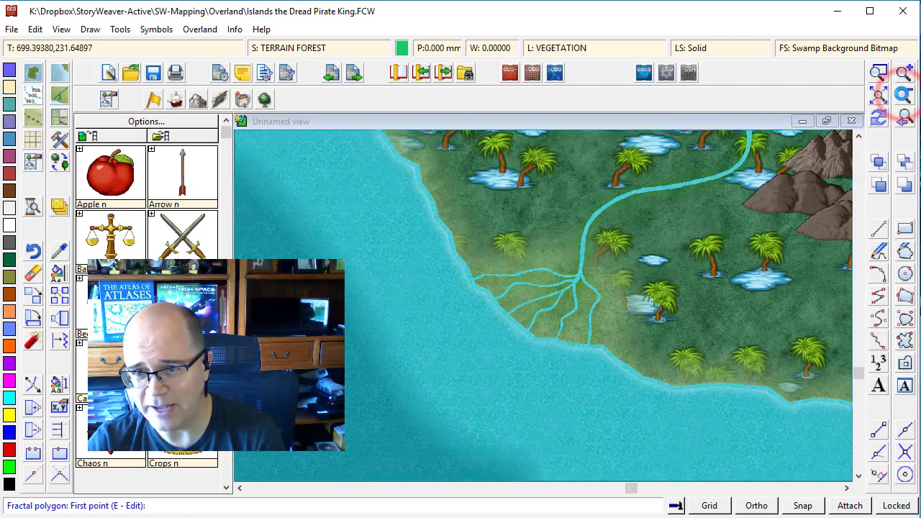
# Zoom out twice to see more of the coast around the delta
pyautogui.click(902, 96)
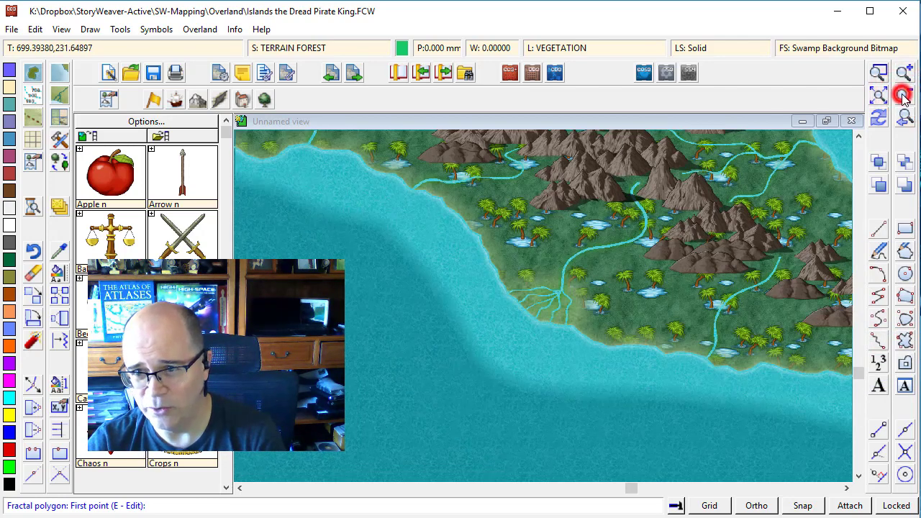
pyautogui.click(903, 94)
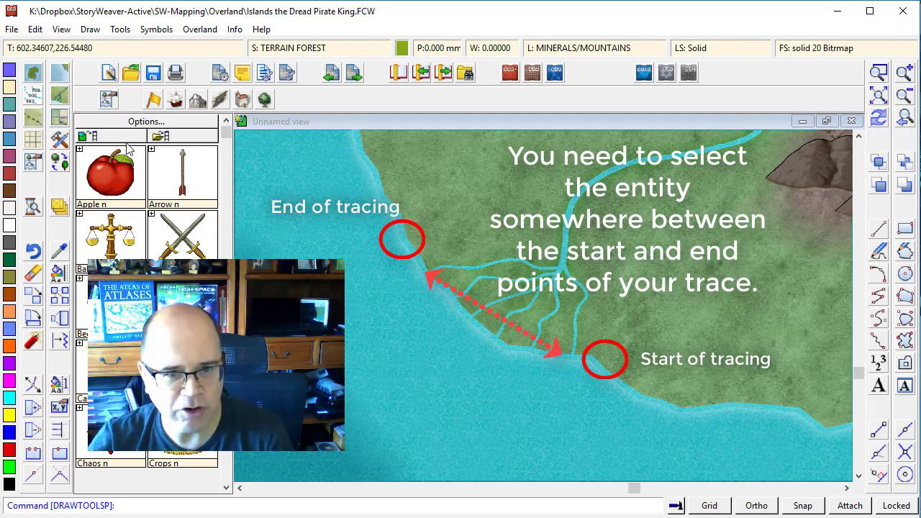
pyautogui.moveTo(72, 123)
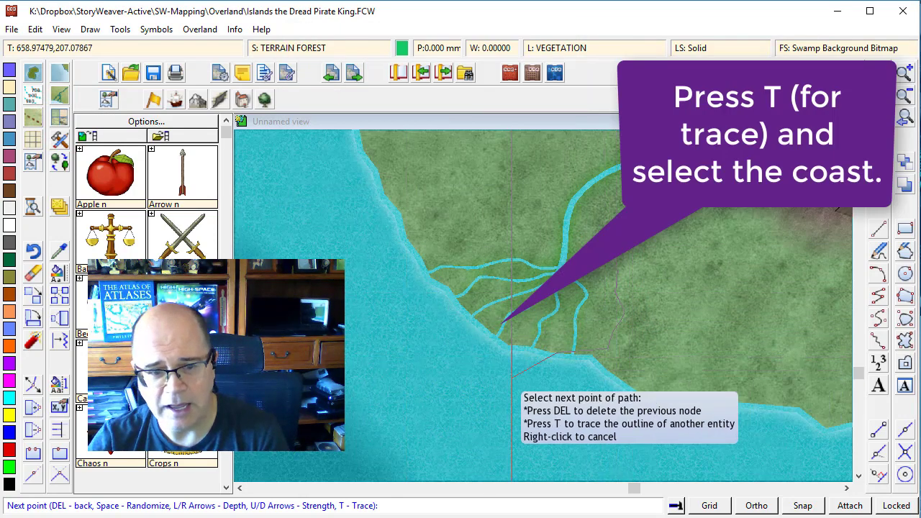
# Trace the swamp edge along the coastline to its end point
pyautogui.press('t')
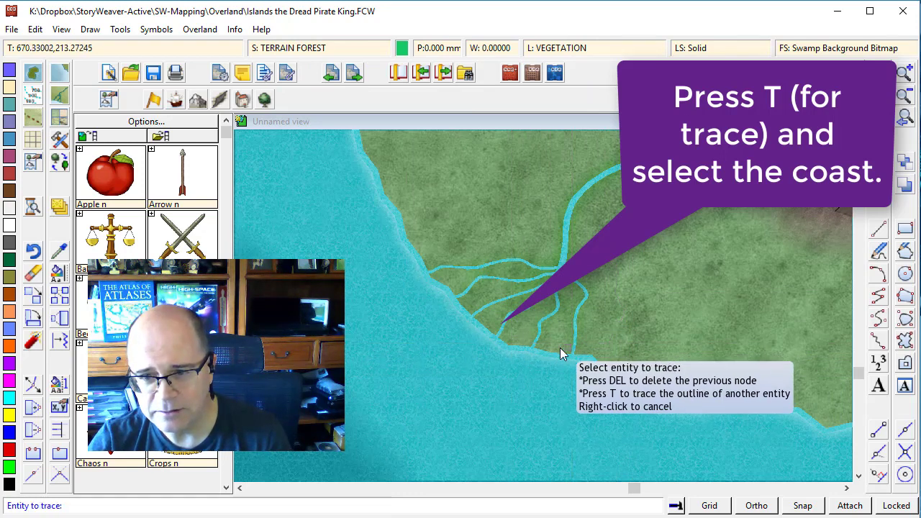
pyautogui.moveTo(489, 334)
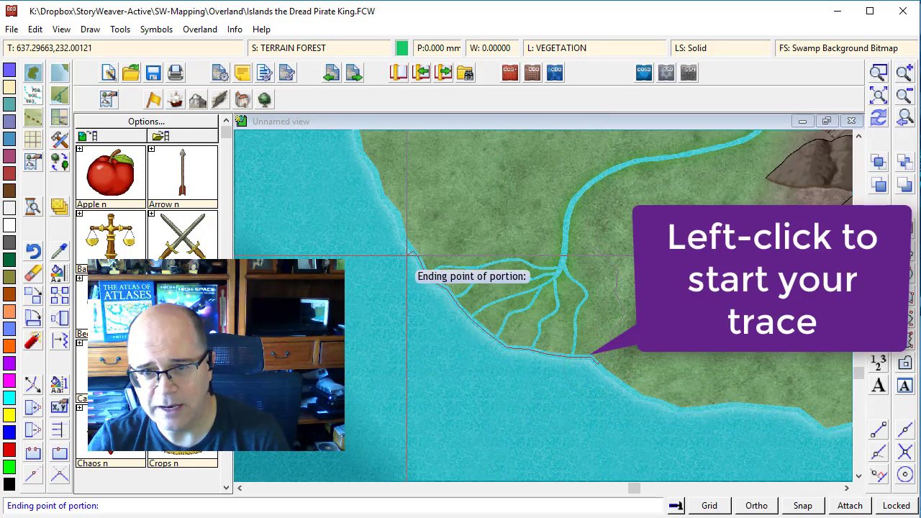
pyautogui.moveTo(469, 313)
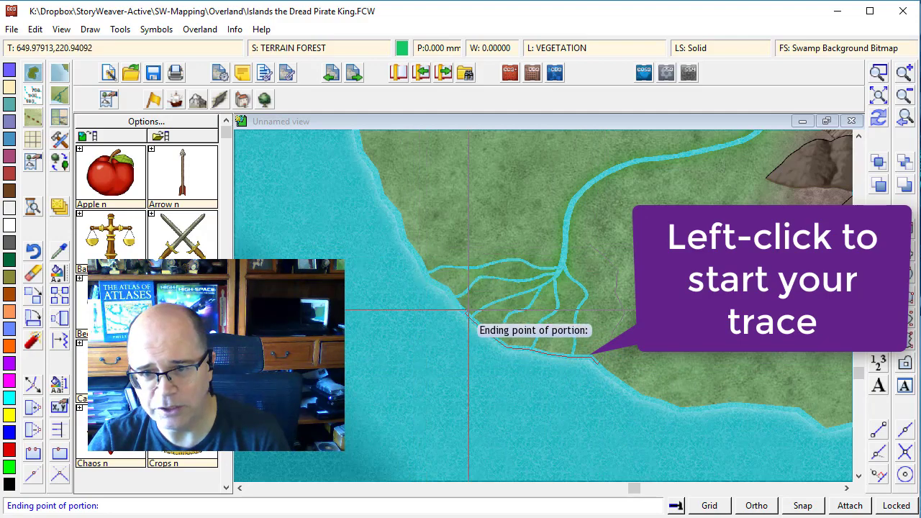
pyautogui.click(428, 248)
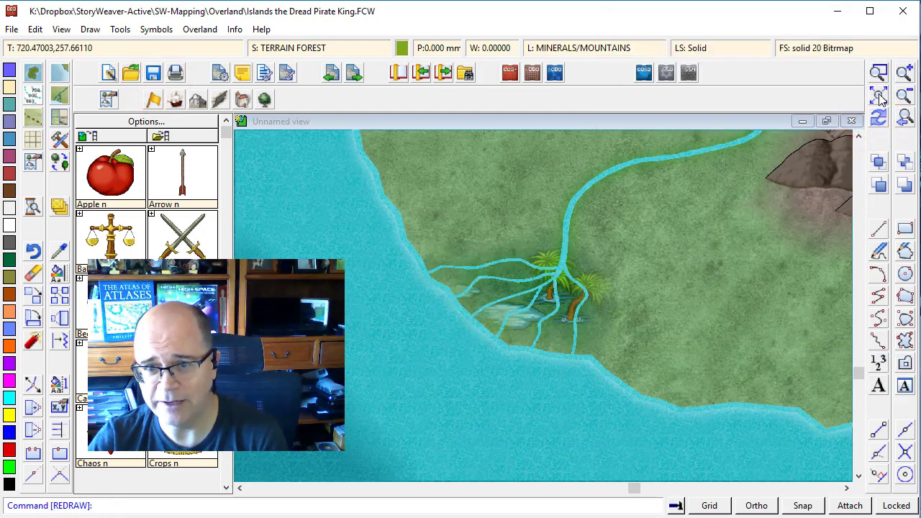
# Show the whole map with Zoom Extents, then zoom a window onto the southern coast
pyautogui.click(878, 95)
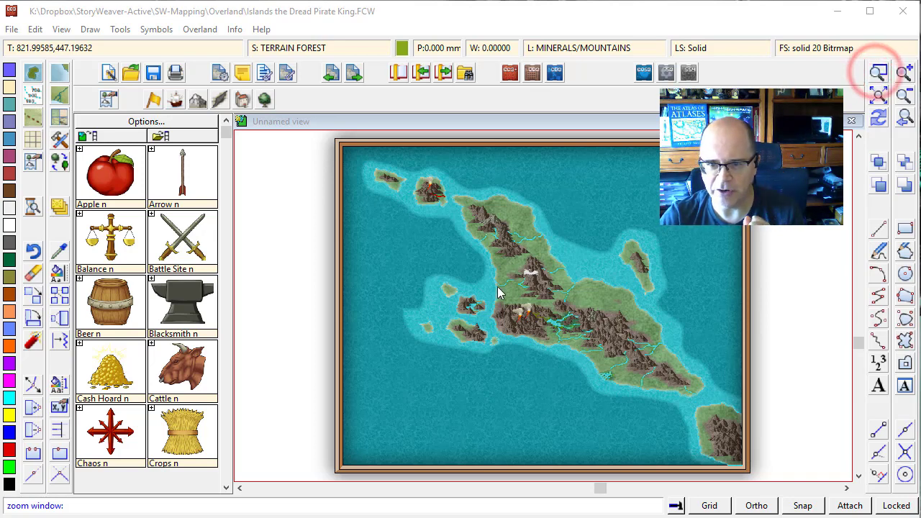
pyautogui.click(490, 295)
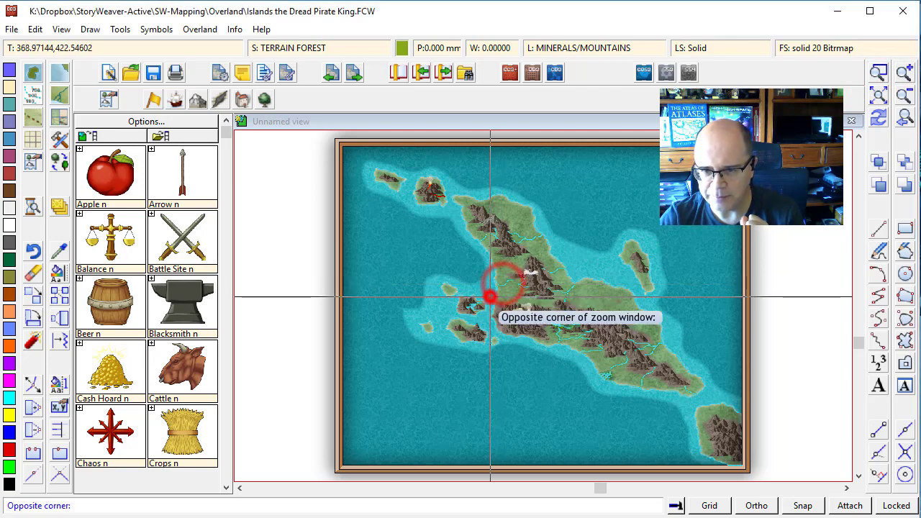
pyautogui.click(490, 295)
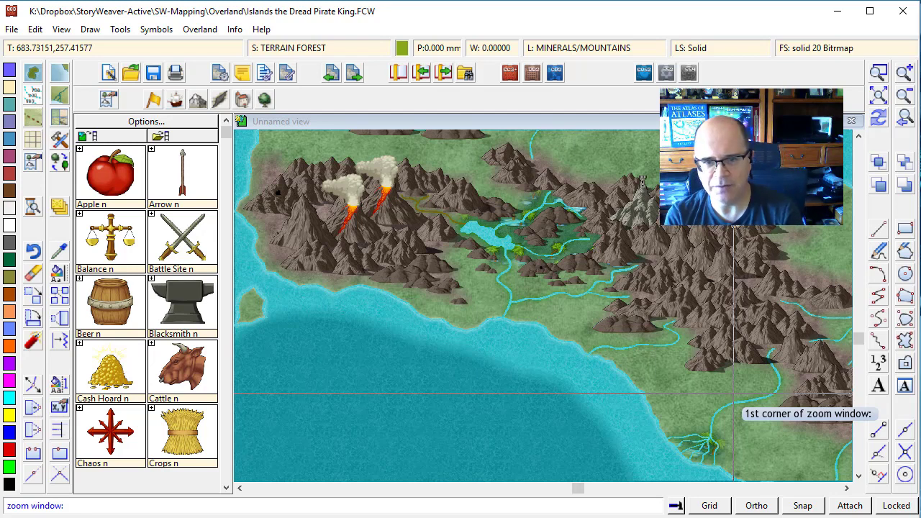
pyautogui.moveTo(494, 323)
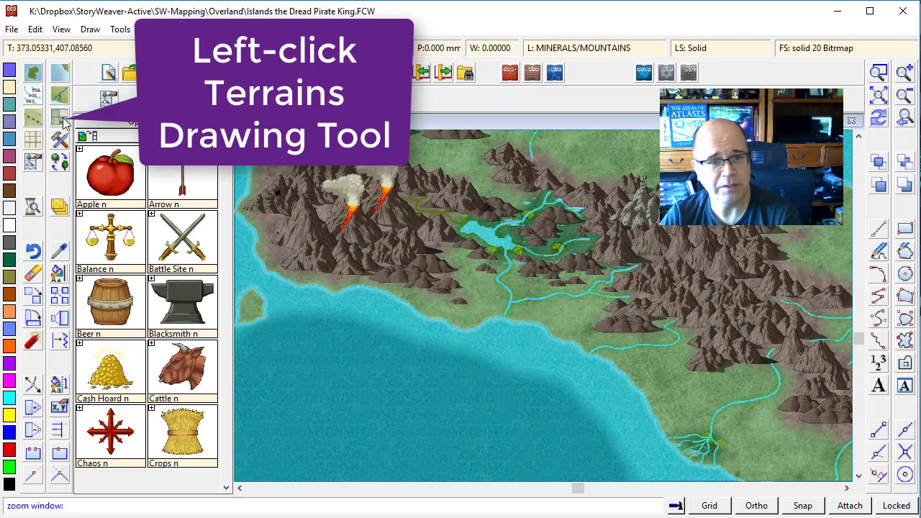
pyautogui.moveTo(60, 122)
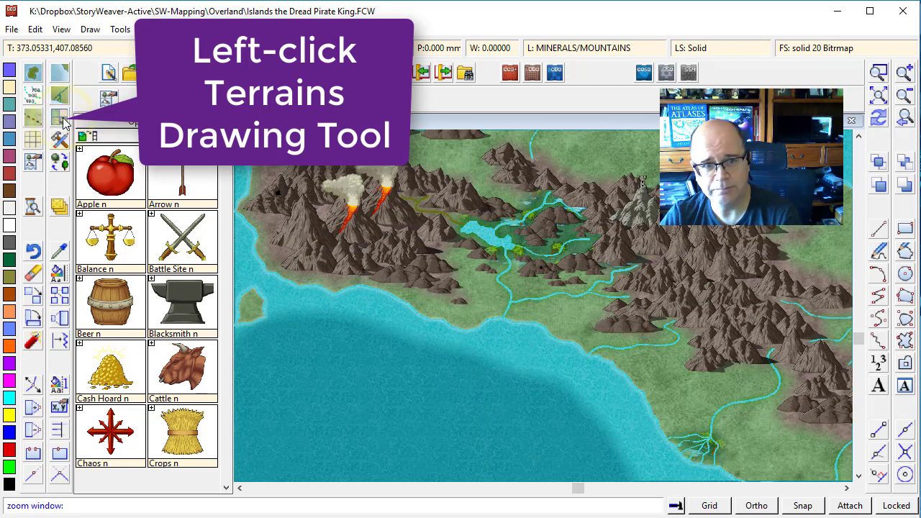
# Outline a Farmland terrain patch near the river mouth and finish the polygon
pyautogui.click(59, 119)
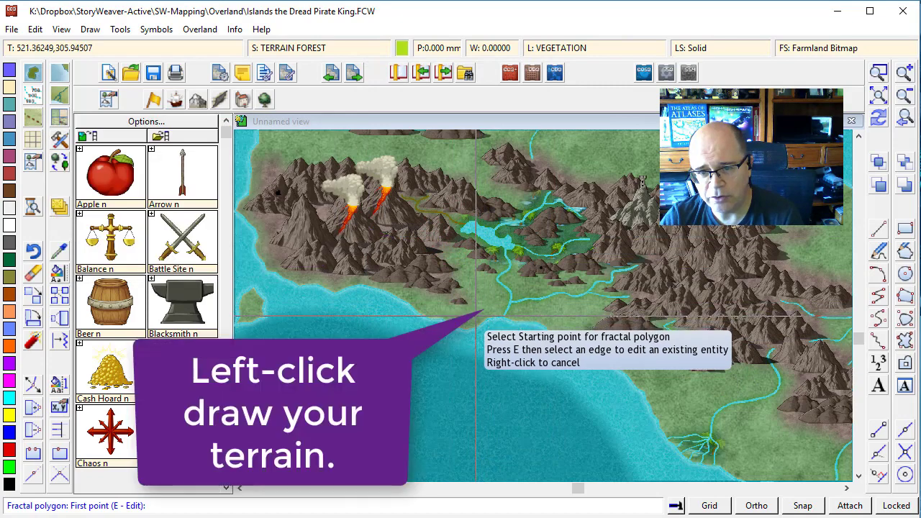
pyautogui.click(462, 272)
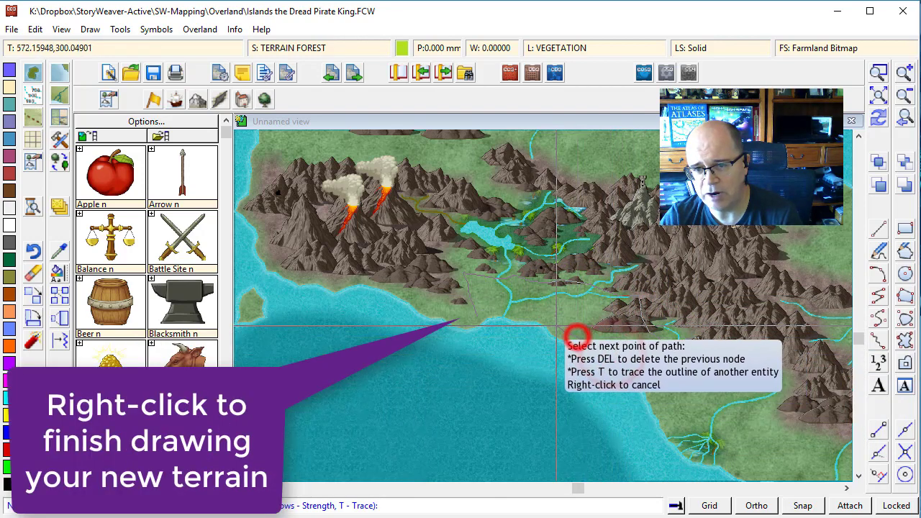
pyautogui.moveTo(518, 311)
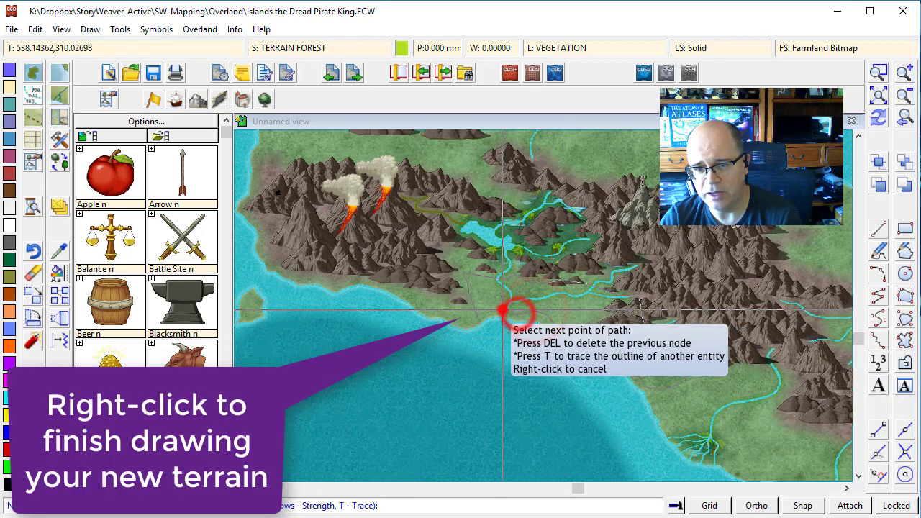
pyautogui.rightClick(503, 311)
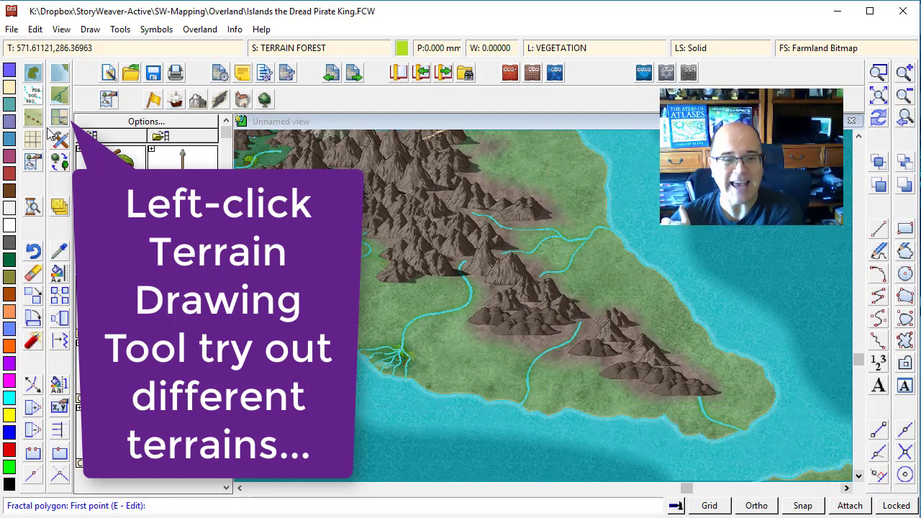
pyautogui.moveTo(59, 118)
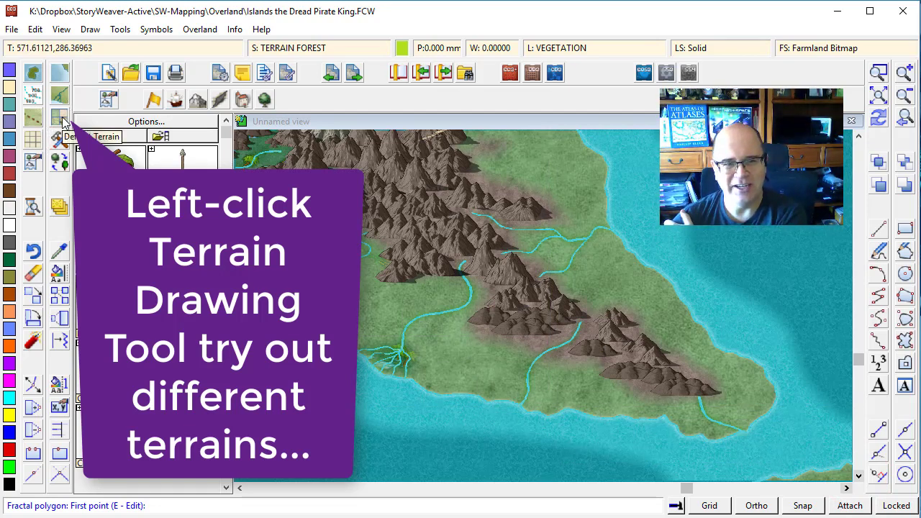
# Start a Marsh Background terrain patch with its first point in the southern lowland
pyautogui.click(59, 115)
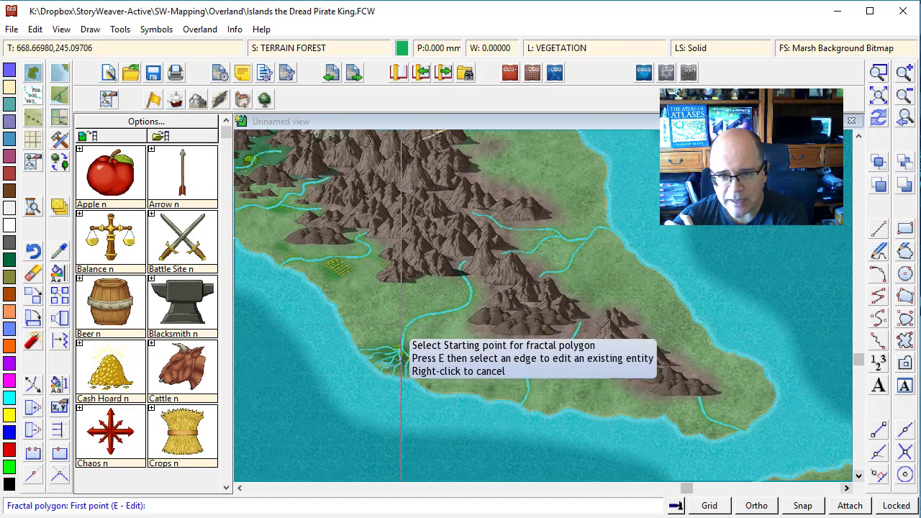
pyautogui.click(417, 334)
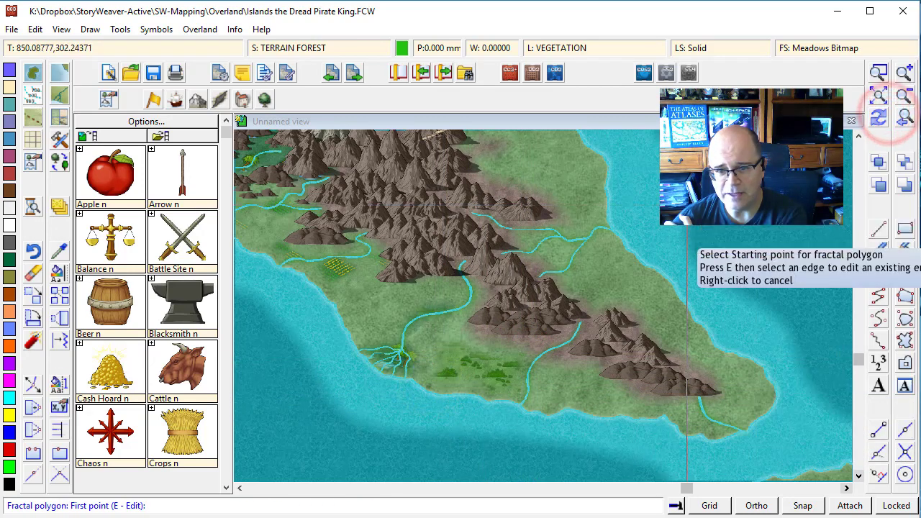
# Choose Grassland as the fill for the next terrain patch
pyautogui.click(557, 372)
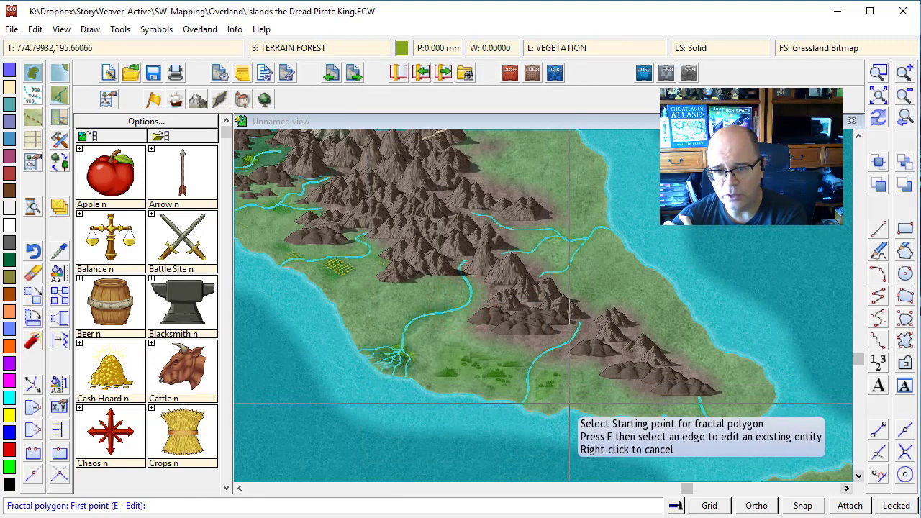
pyautogui.click(624, 259)
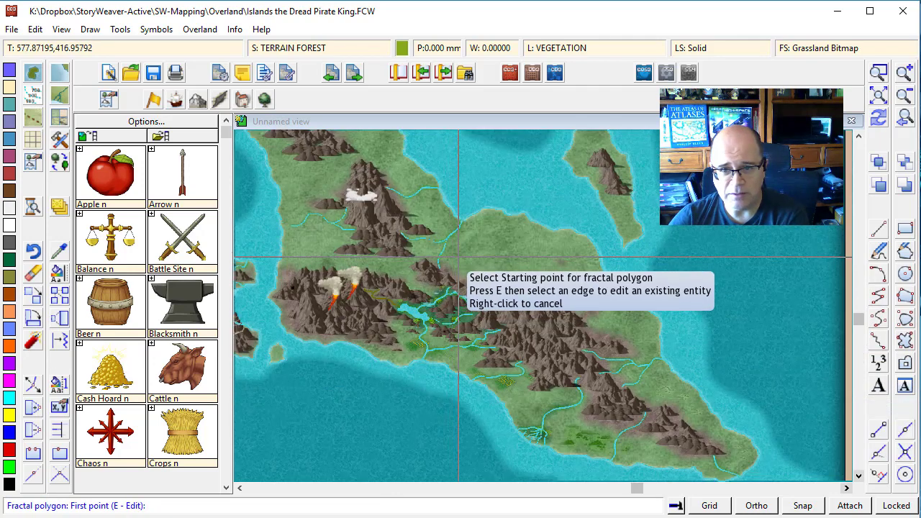
# Outline a farmland patch on the open land north of the volcanoes
pyautogui.click(60, 120)
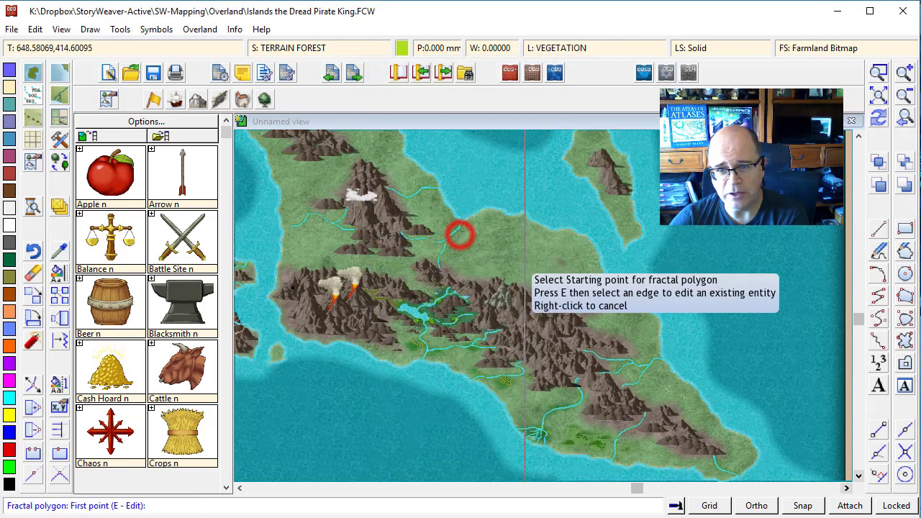
pyautogui.click(459, 234)
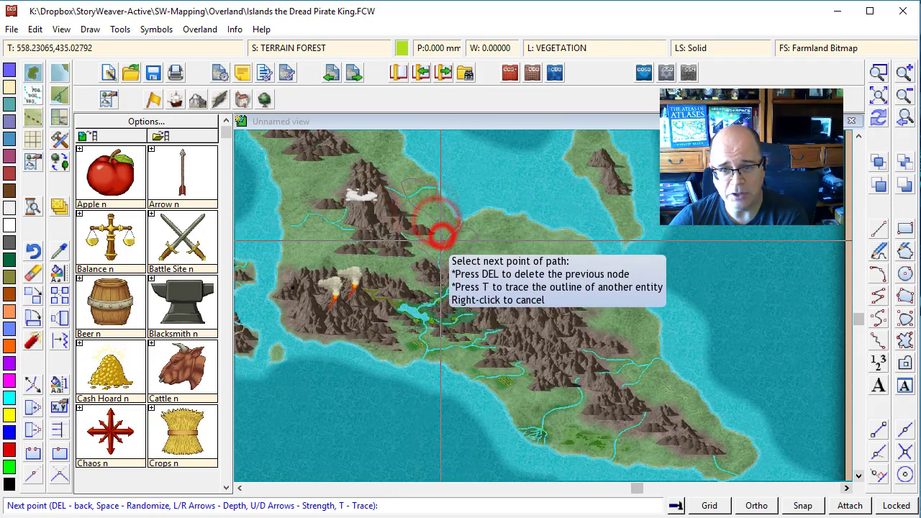
pyautogui.rightClick(442, 234)
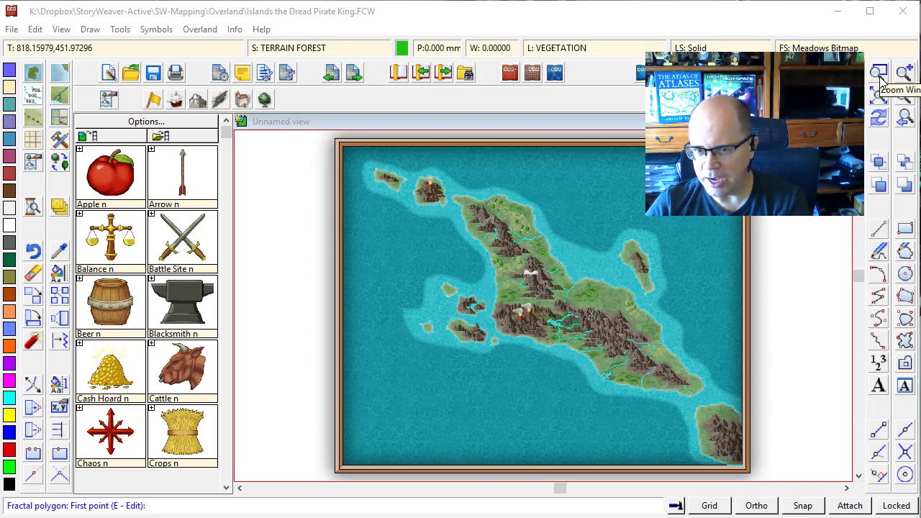
pyautogui.moveTo(467, 299)
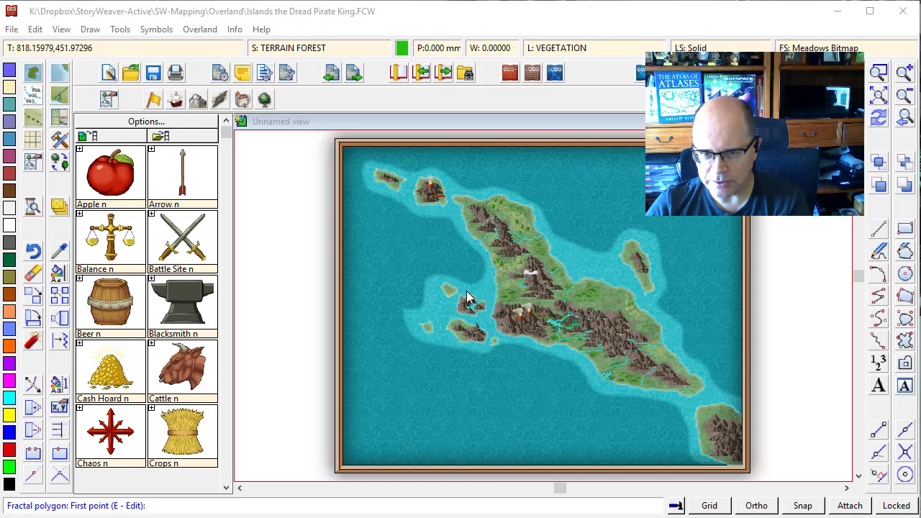
pyautogui.moveTo(514, 203)
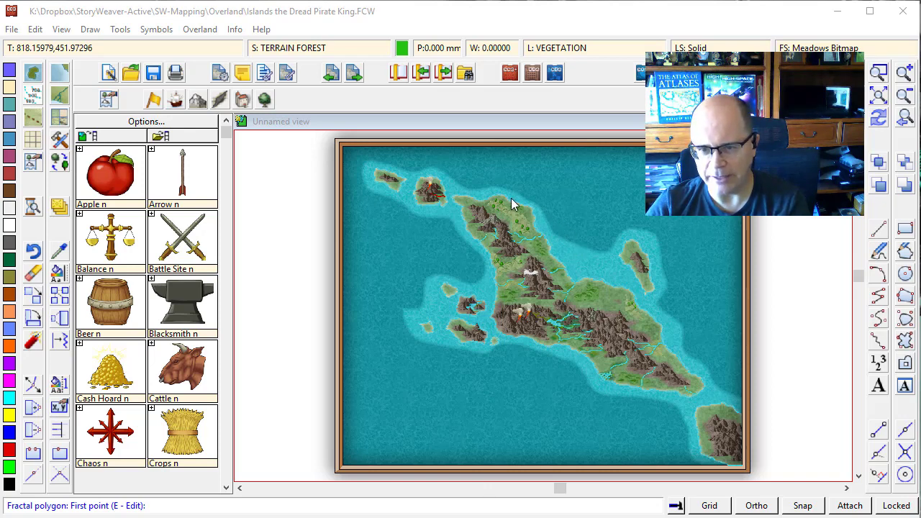
# Zoom Window onto the northern mountains and grassland of the main island
pyautogui.click(877, 70)
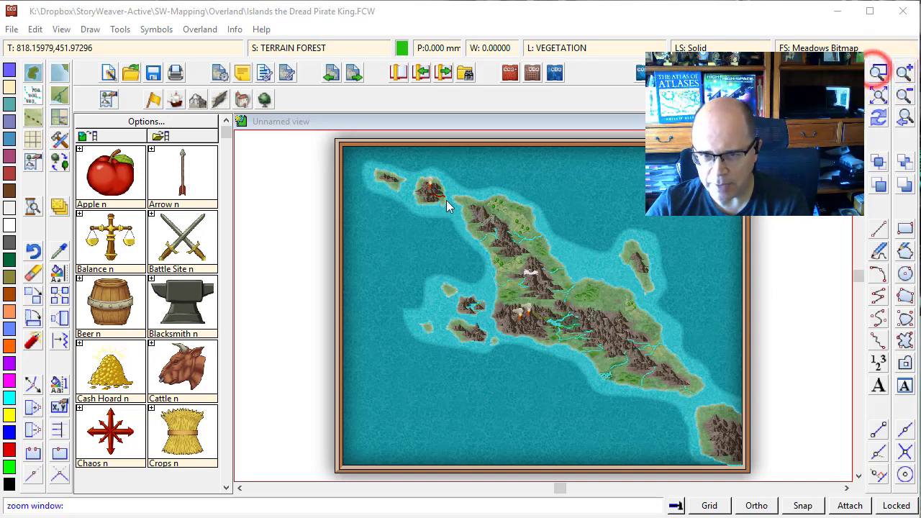
pyautogui.click(596, 318)
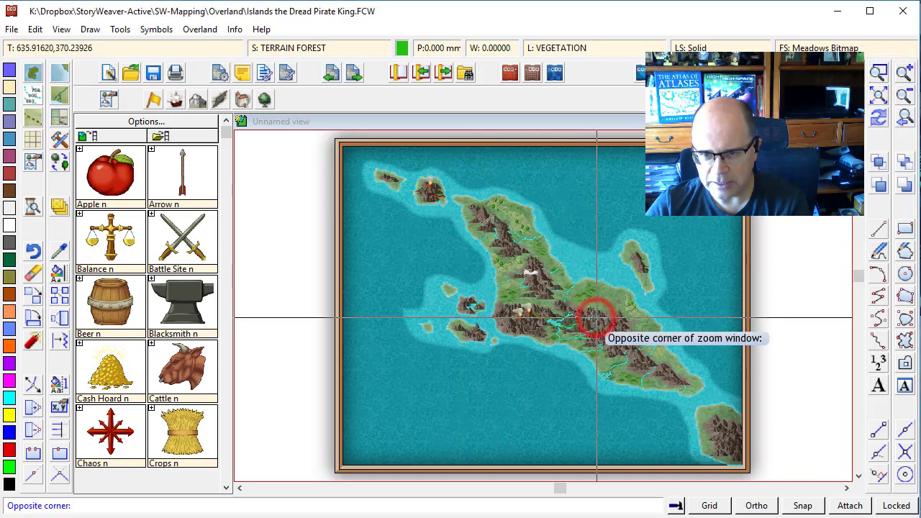
pyautogui.click(597, 316)
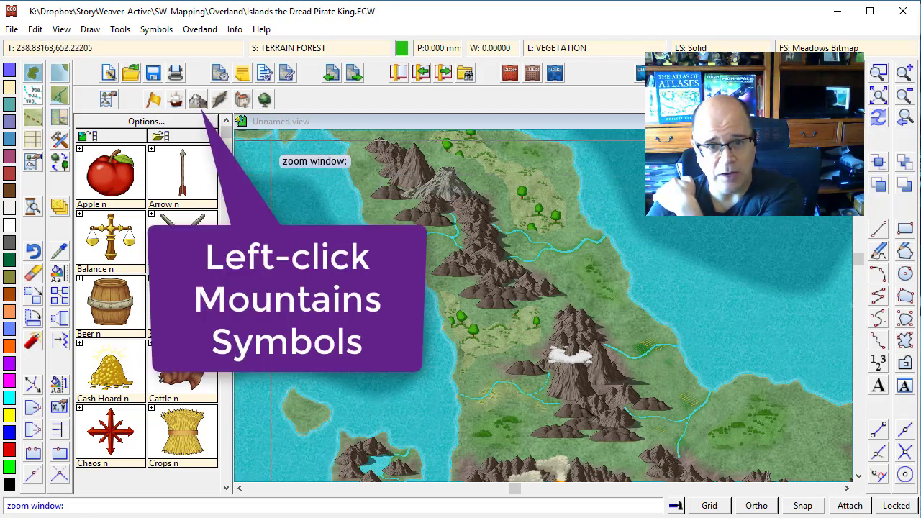
pyautogui.moveTo(198, 100)
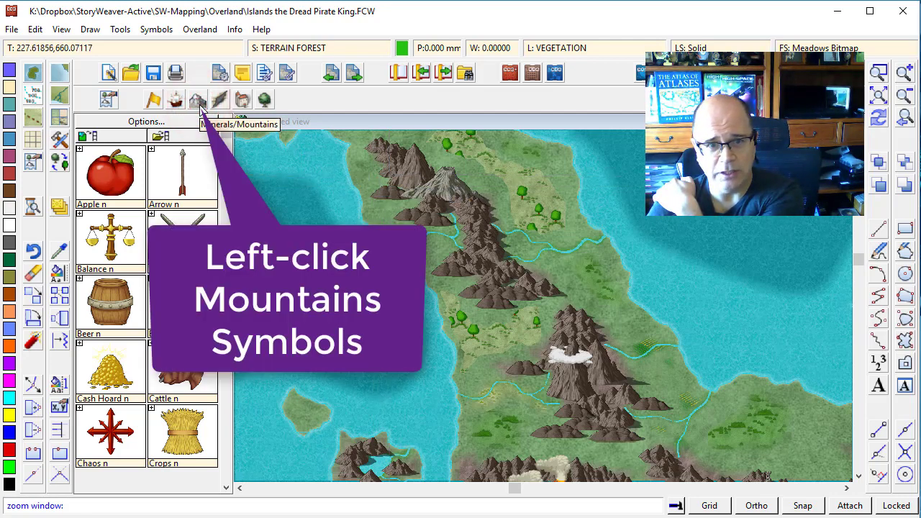
# Load the Minerals/Mountains catalog and pick Mountain Background Dark
pyautogui.click(197, 99)
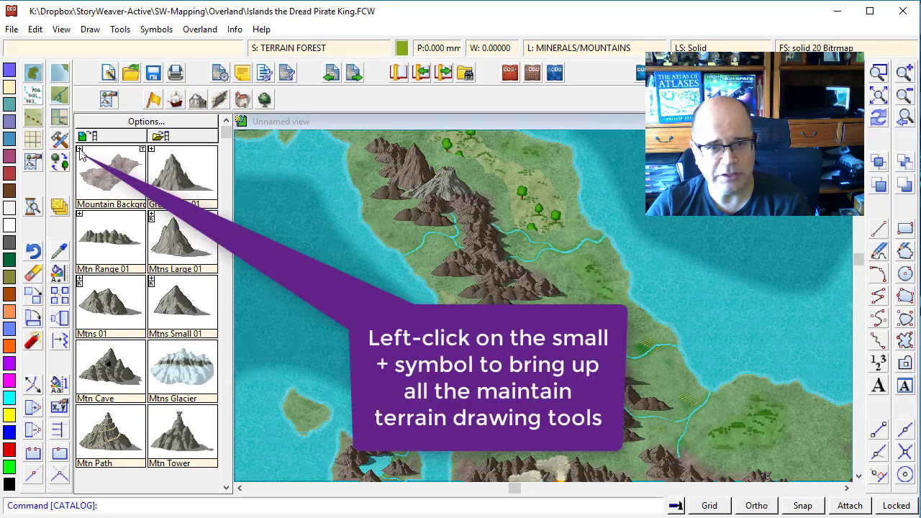
pyautogui.click(79, 147)
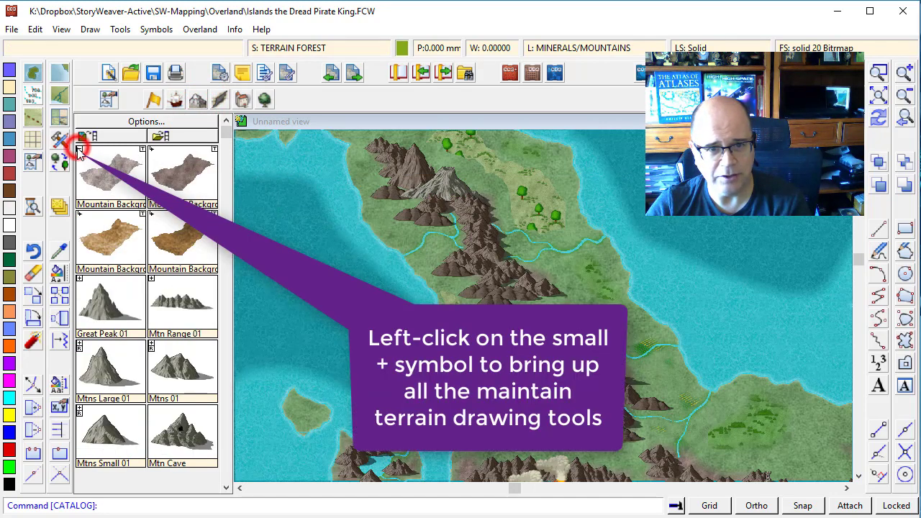
pyautogui.click(182, 172)
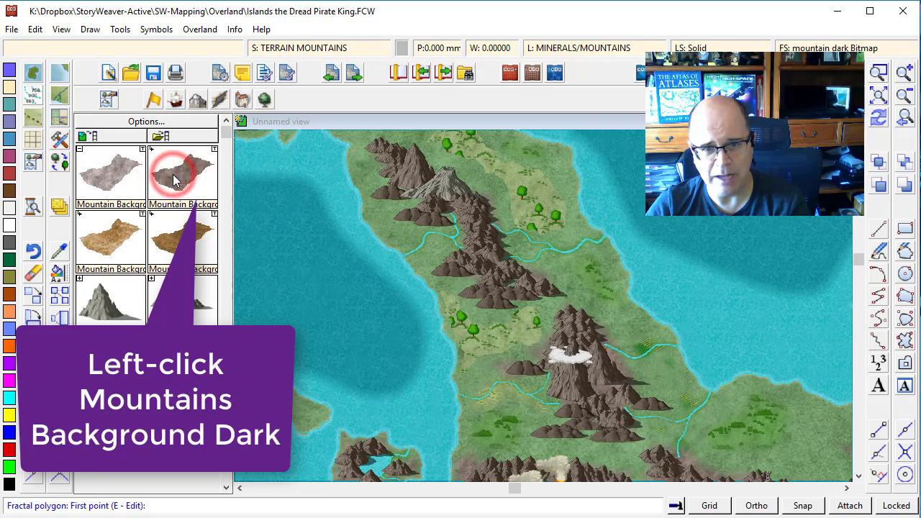
pyautogui.click(178, 177)
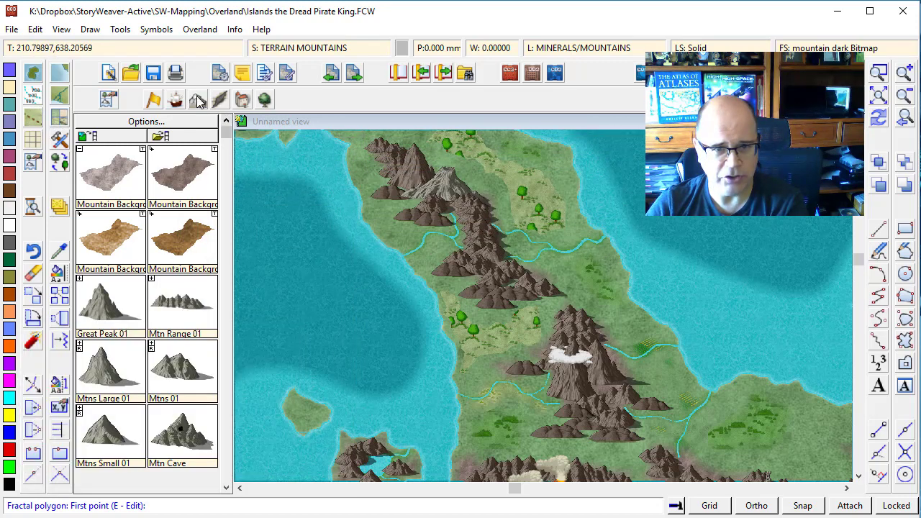
# Trace the dark mountain background outline around the central northern ridge
pyautogui.click(371, 166)
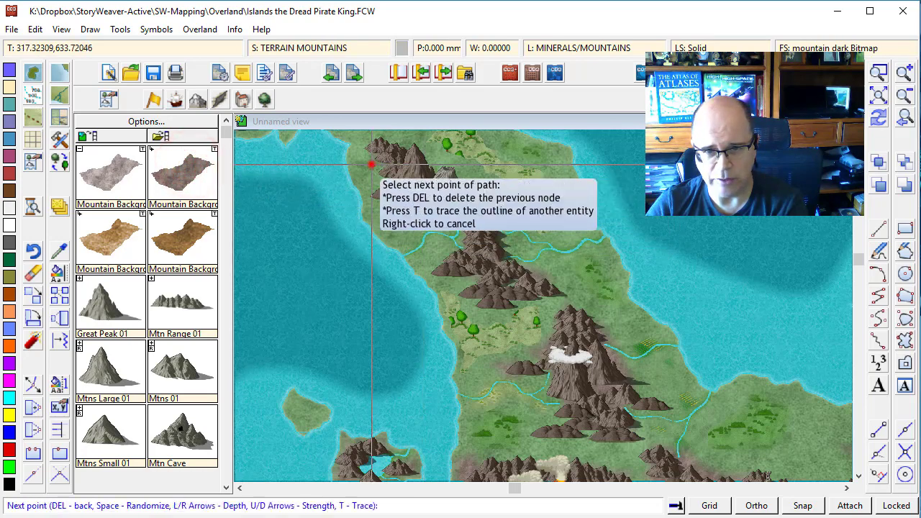
pyautogui.click(373, 199)
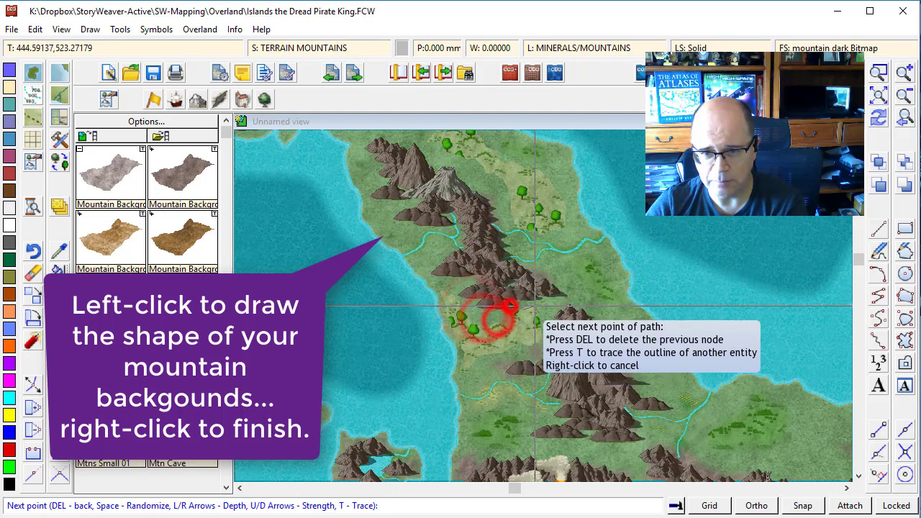
pyautogui.click(503, 230)
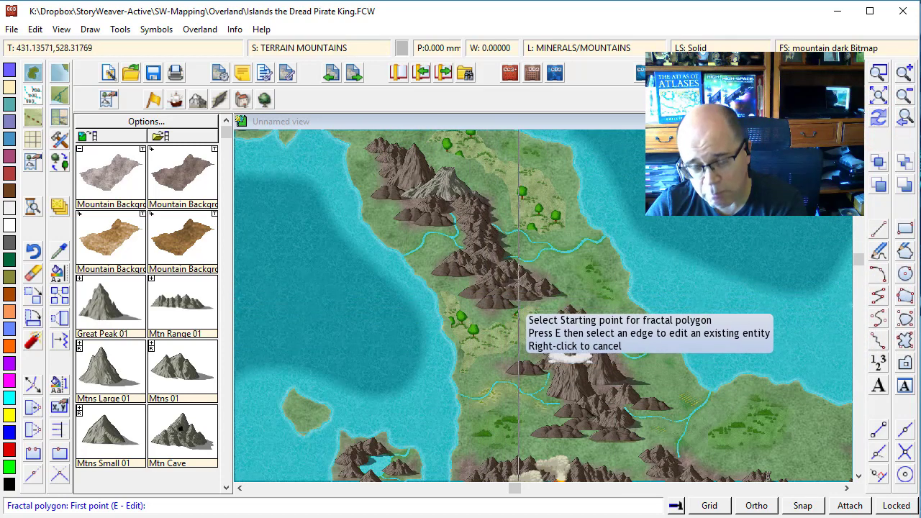
pyautogui.moveTo(536, 295)
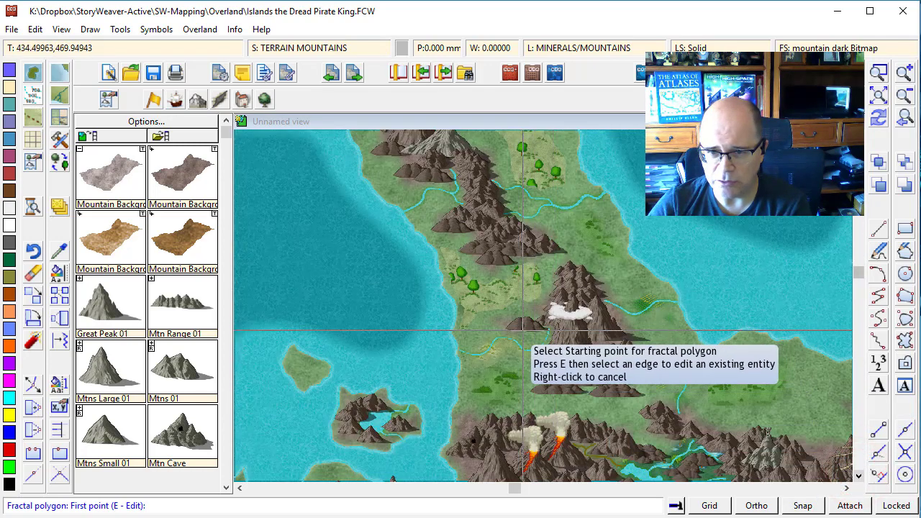
# Check the mountains, then Zoom Extents to show the whole bordered map
pyautogui.click(547, 374)
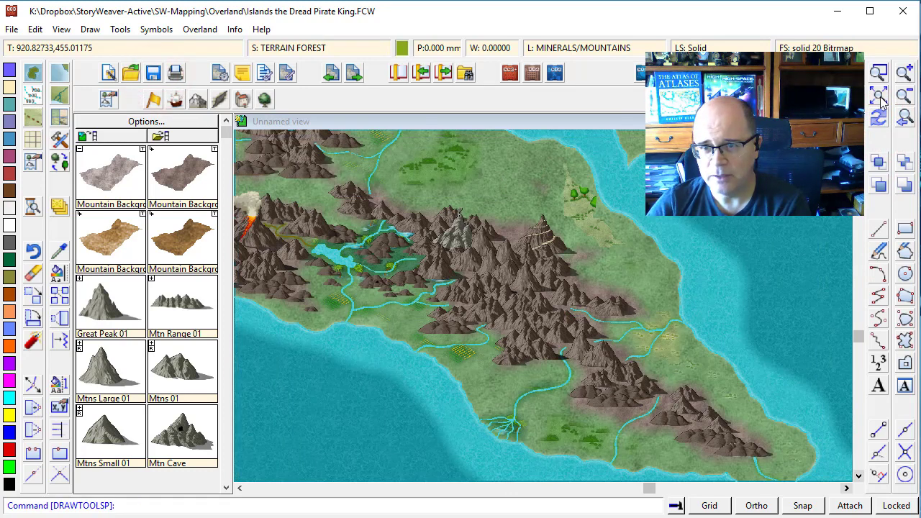
pyautogui.click(878, 96)
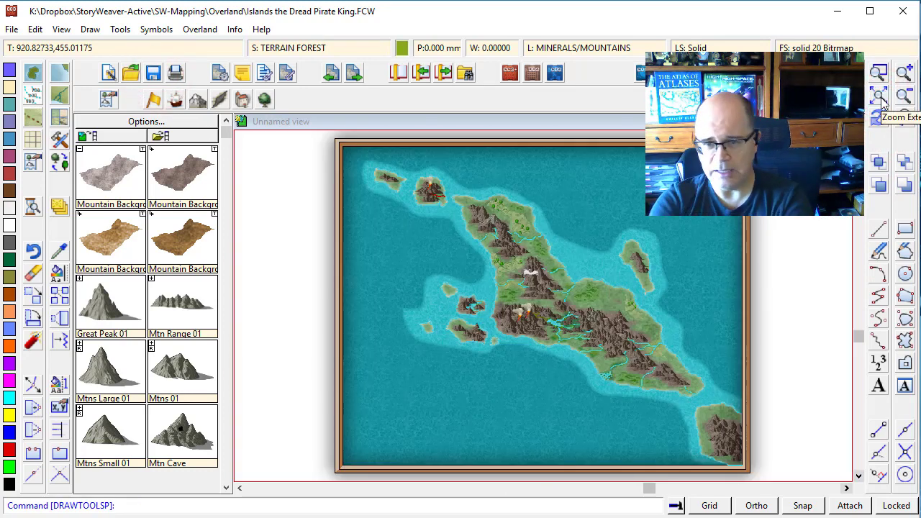